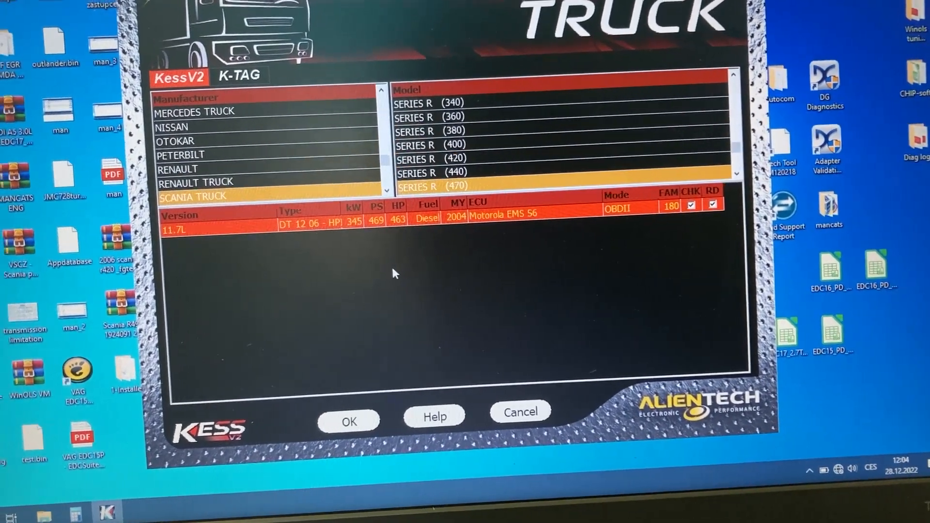
# - Confirm the Scania Series R (470) 11.7L EMS S6 OBDII protocol and acknowledge the Family 180 note
pyautogui.click(348, 420)
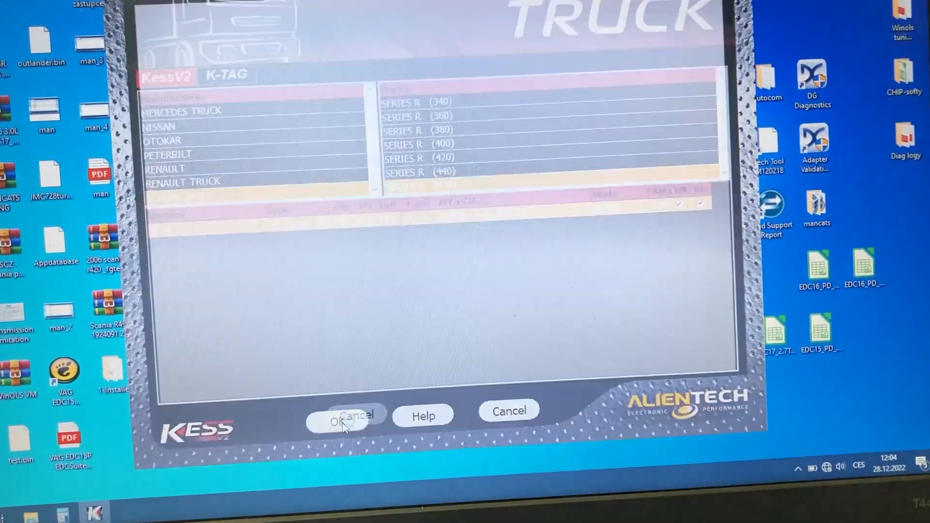
pyautogui.click(345, 414)
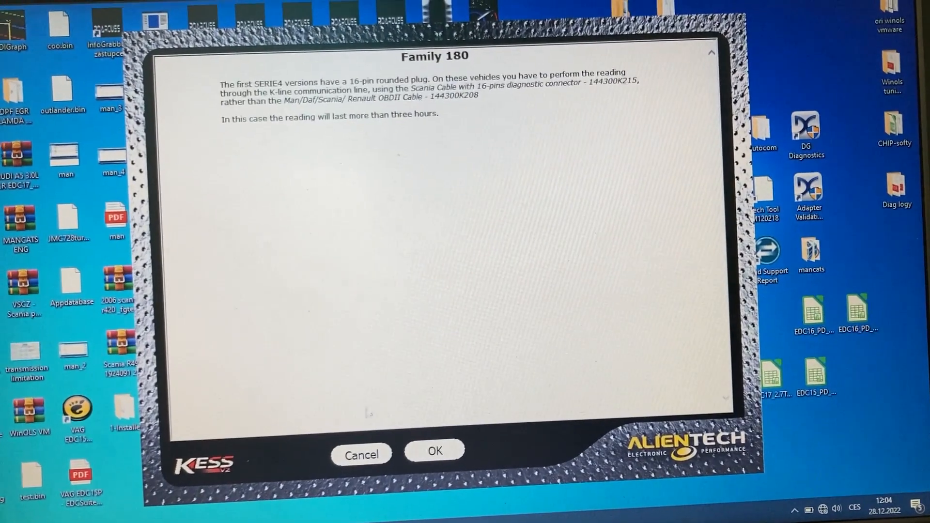
pyautogui.click(434, 451)
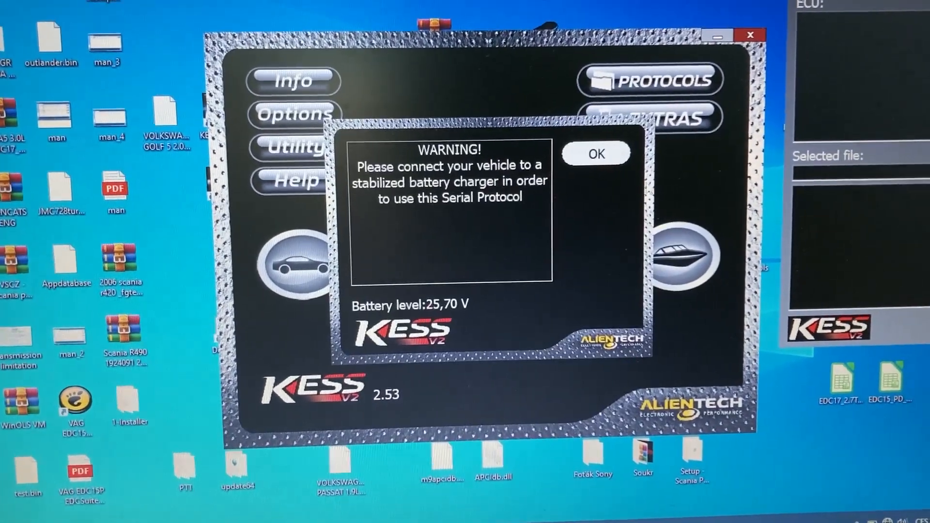
# - Acknowledge the battery warning, confirm dashboard on, and save the ECU identification ID file
pyautogui.click(595, 153)
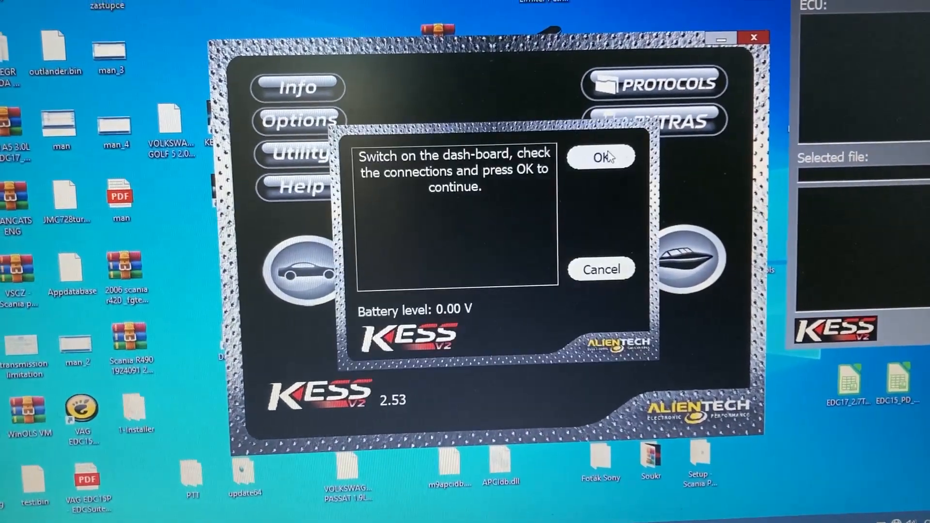
pyautogui.click(602, 157)
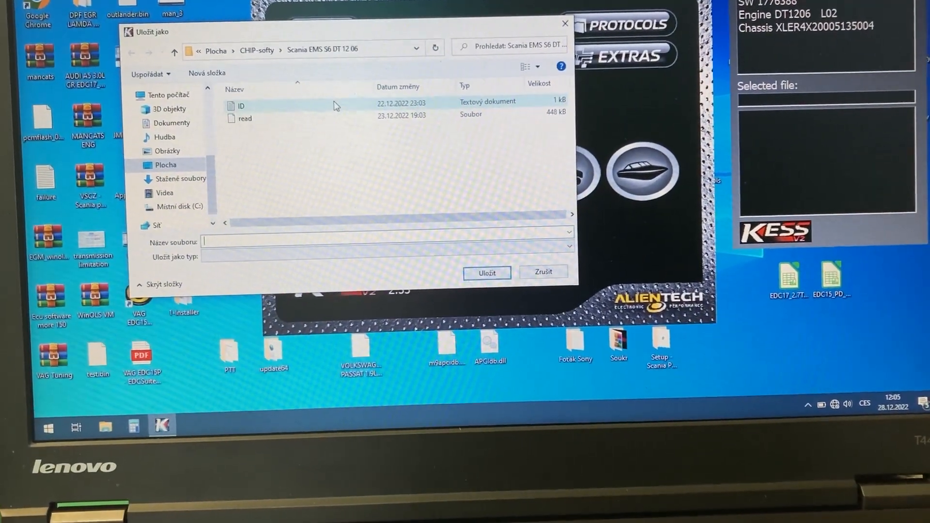
pyautogui.click(240, 106)
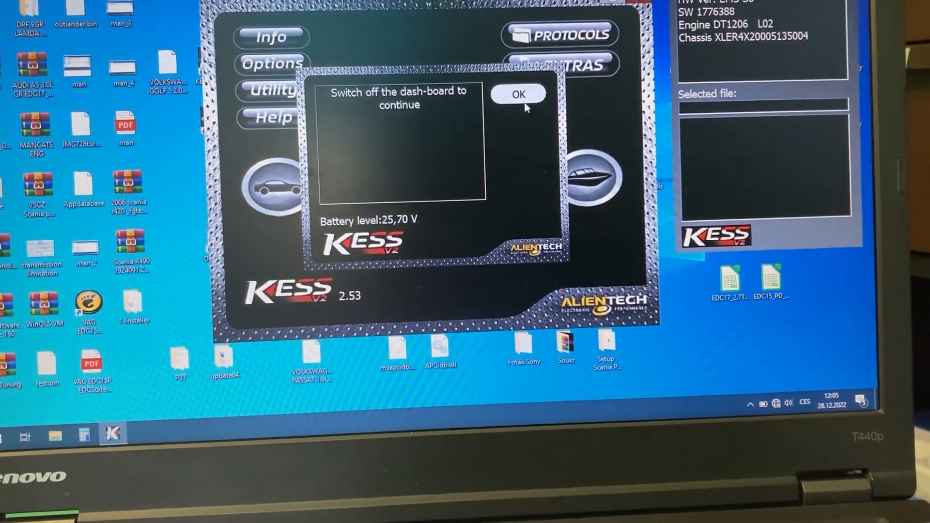
# - Cycle the dashboard off/on through the battery warning and accept the identified ECU details
pyautogui.click(518, 94)
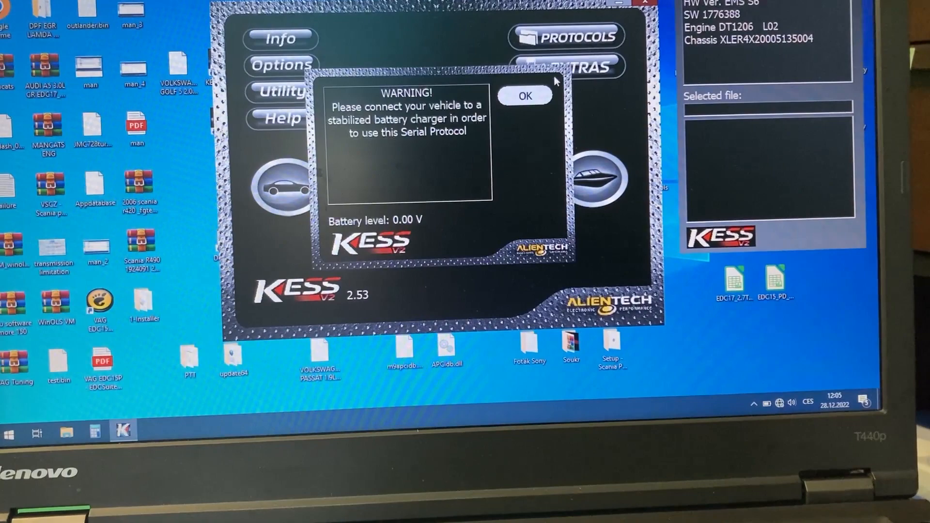
pyautogui.click(524, 95)
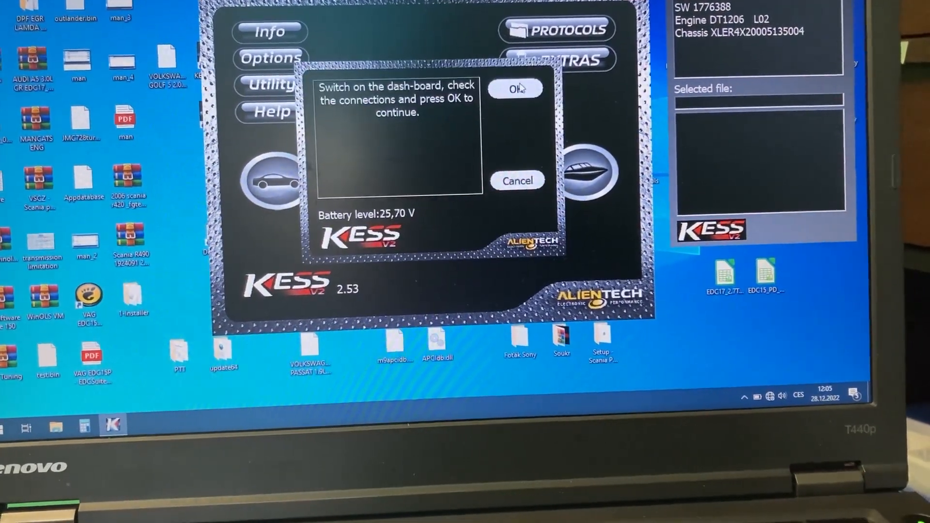
pyautogui.click(514, 89)
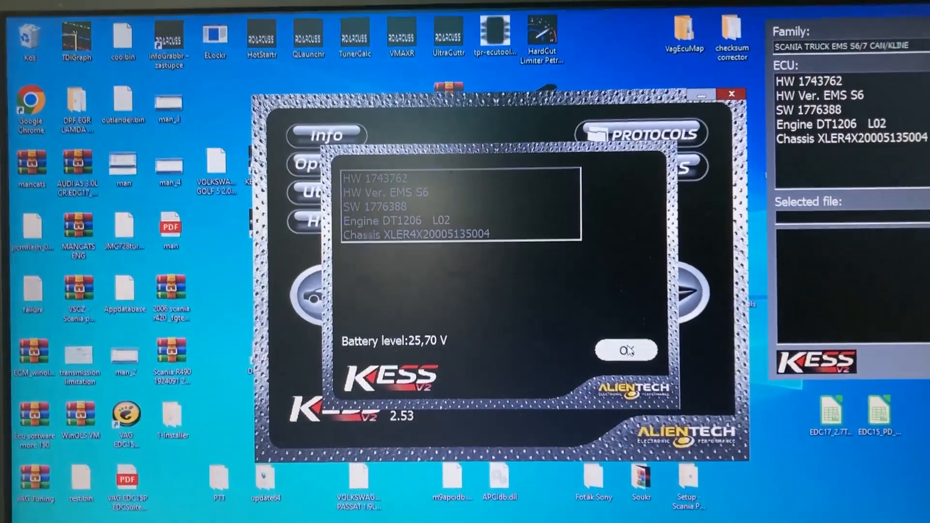
pyautogui.click(624, 350)
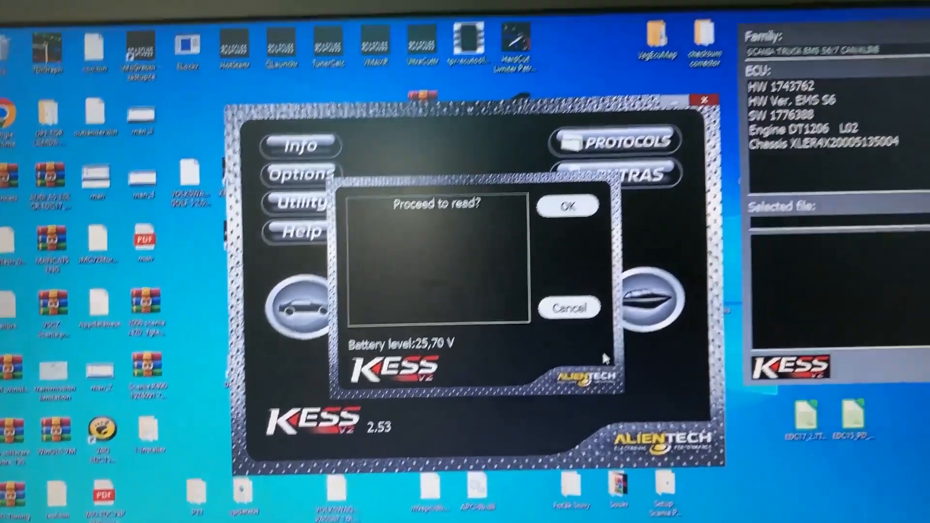
# - Agree to proceed with reading and confirm the dashboard off/on prompts to begin the read
pyautogui.click(567, 206)
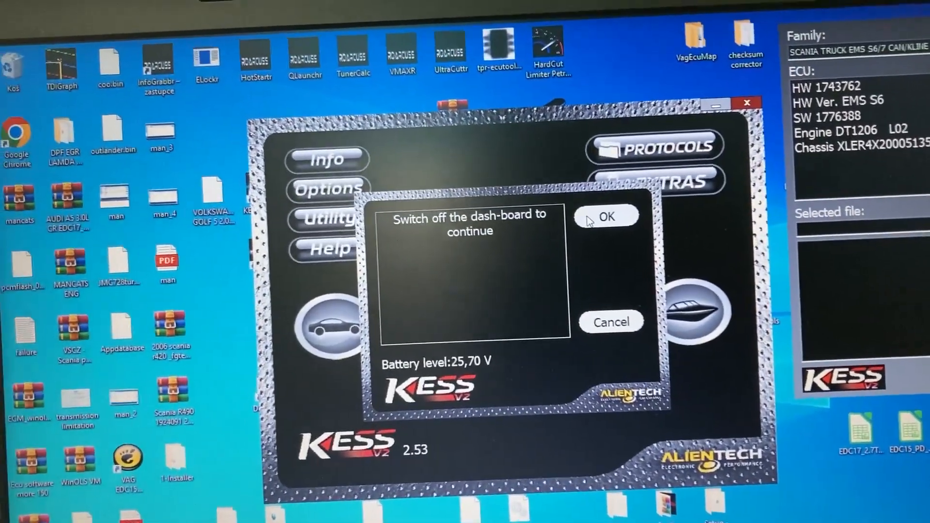
pyautogui.click(606, 217)
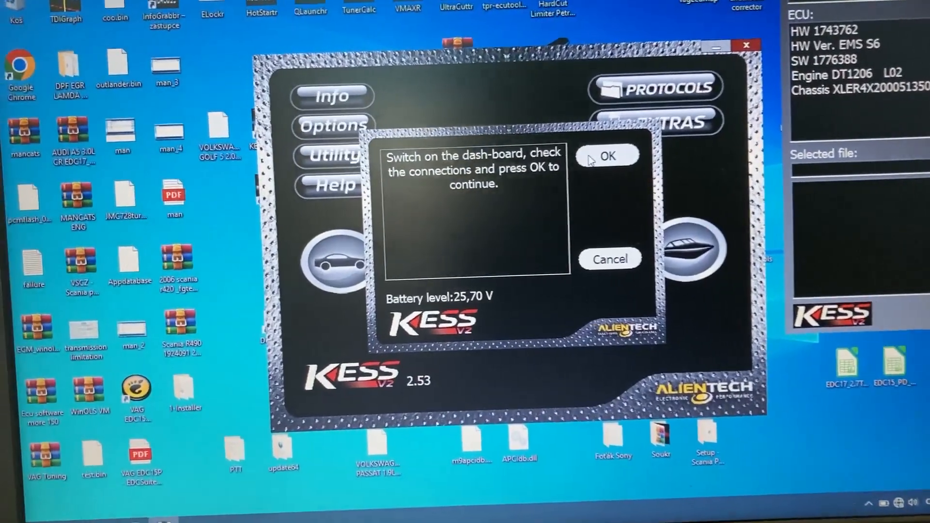
pyautogui.click(605, 155)
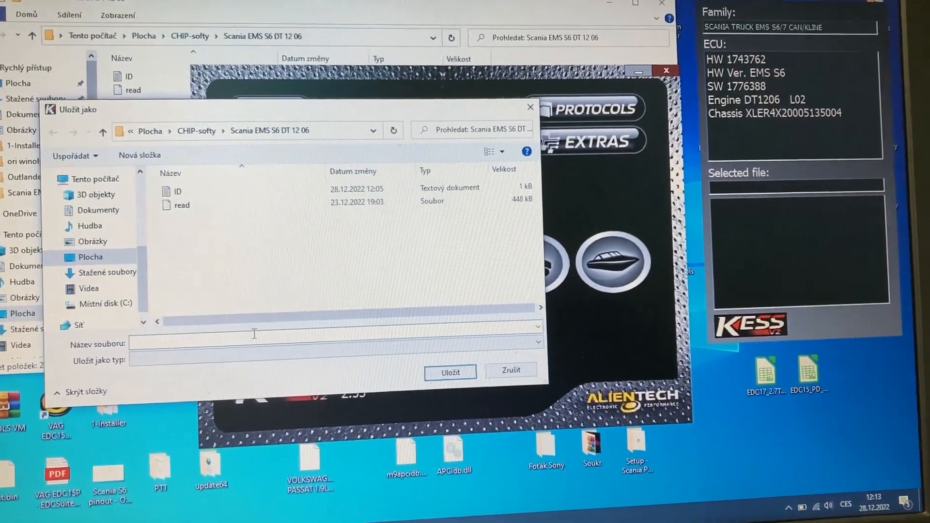
# - Save the read data as a new file named read_ and acknowledge 'Reading ECU completed'
pyautogui.write('read')
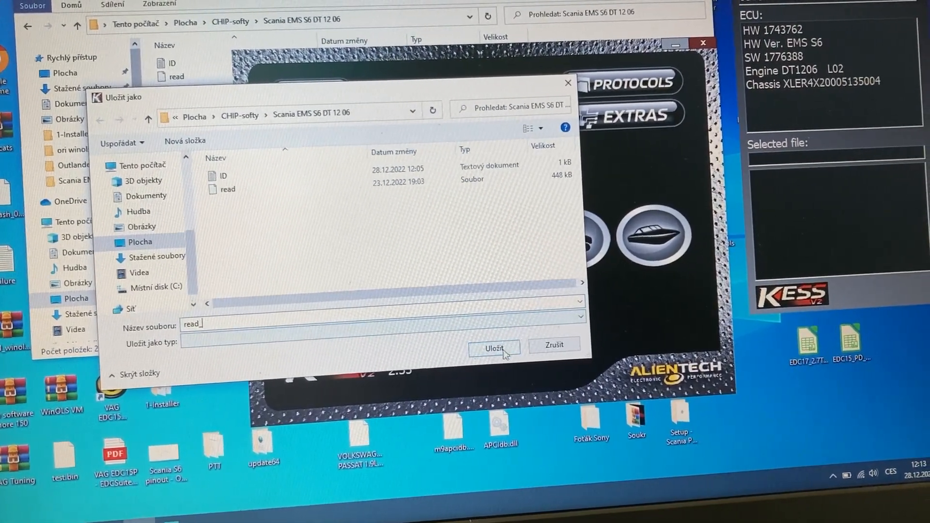
pyautogui.click(494, 349)
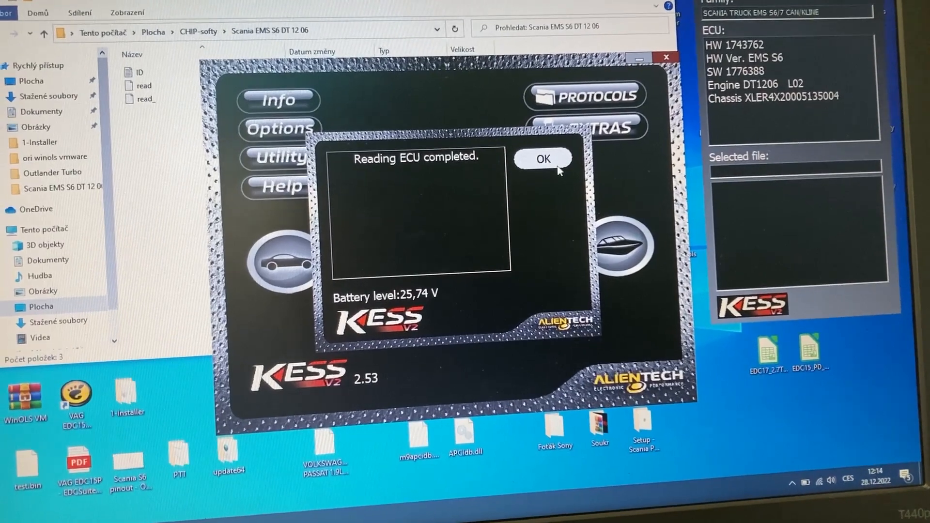
pyautogui.click(541, 158)
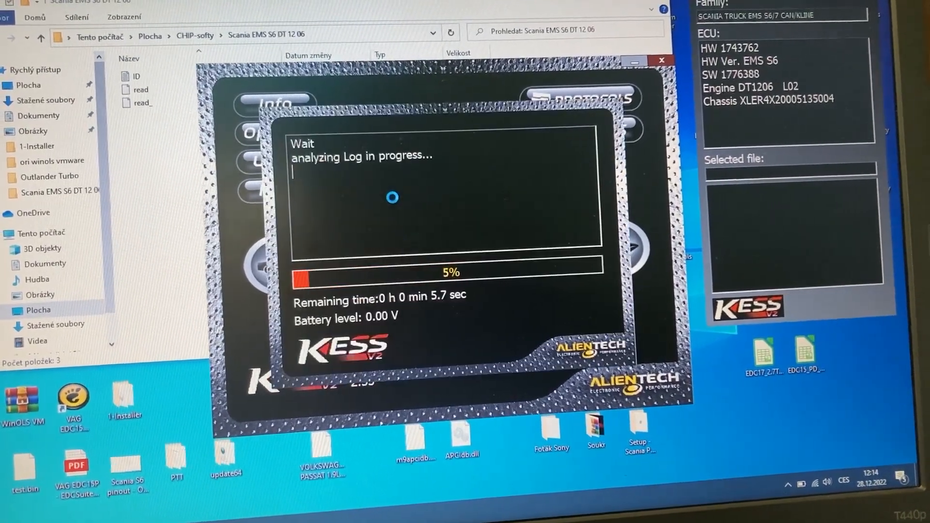